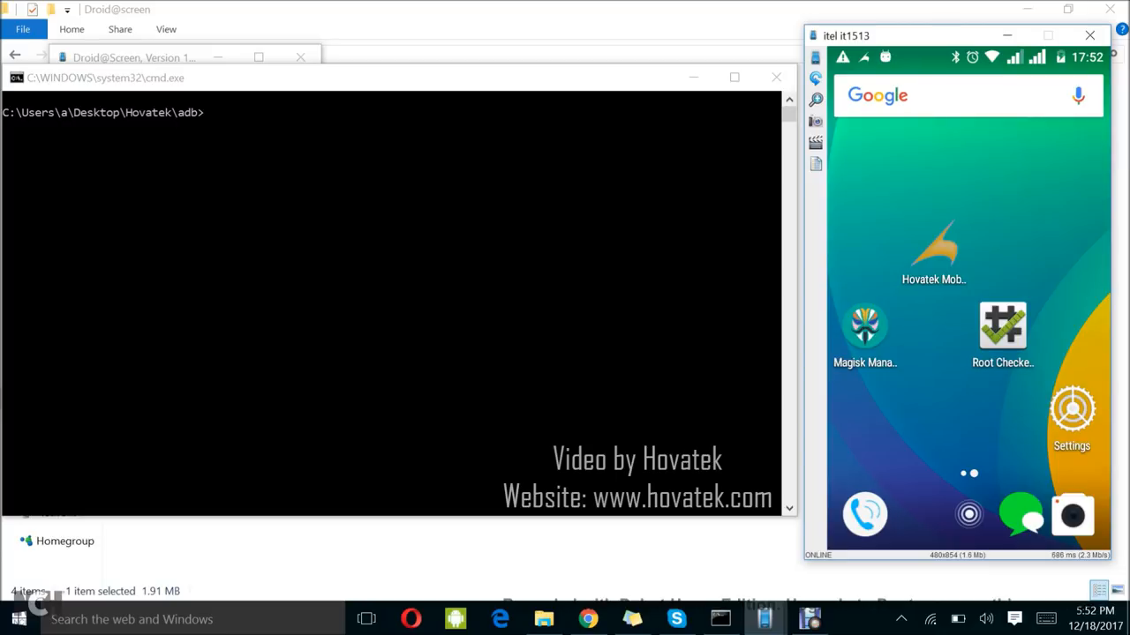
- Launch Magisk Manager on the phone and decline installing the Magisk zip for now
click(1002, 327)
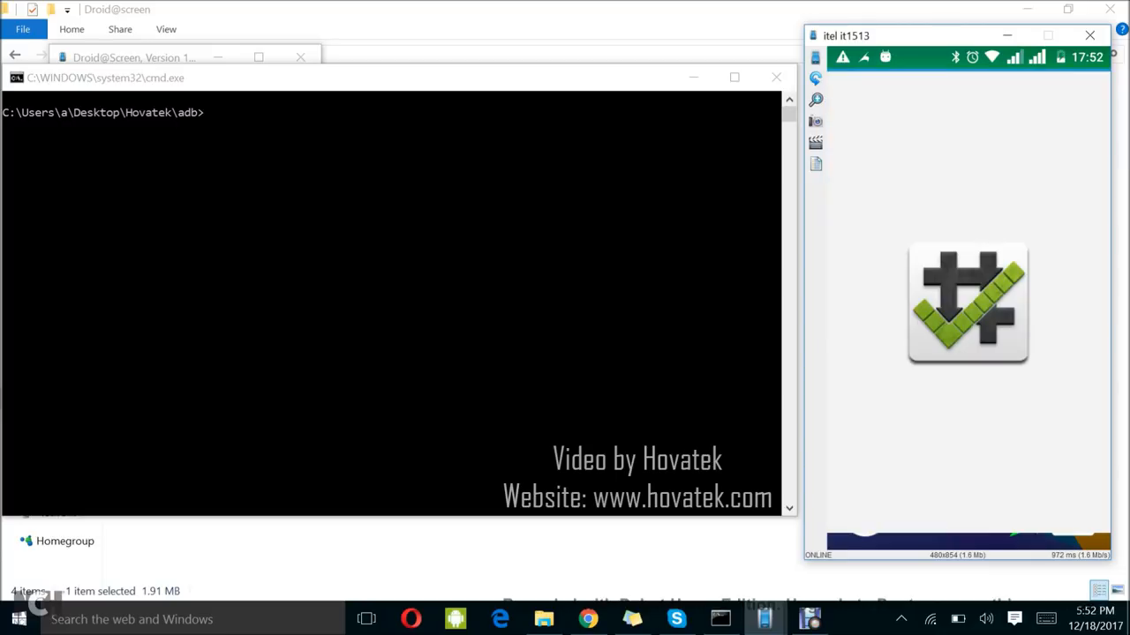
click(967, 303)
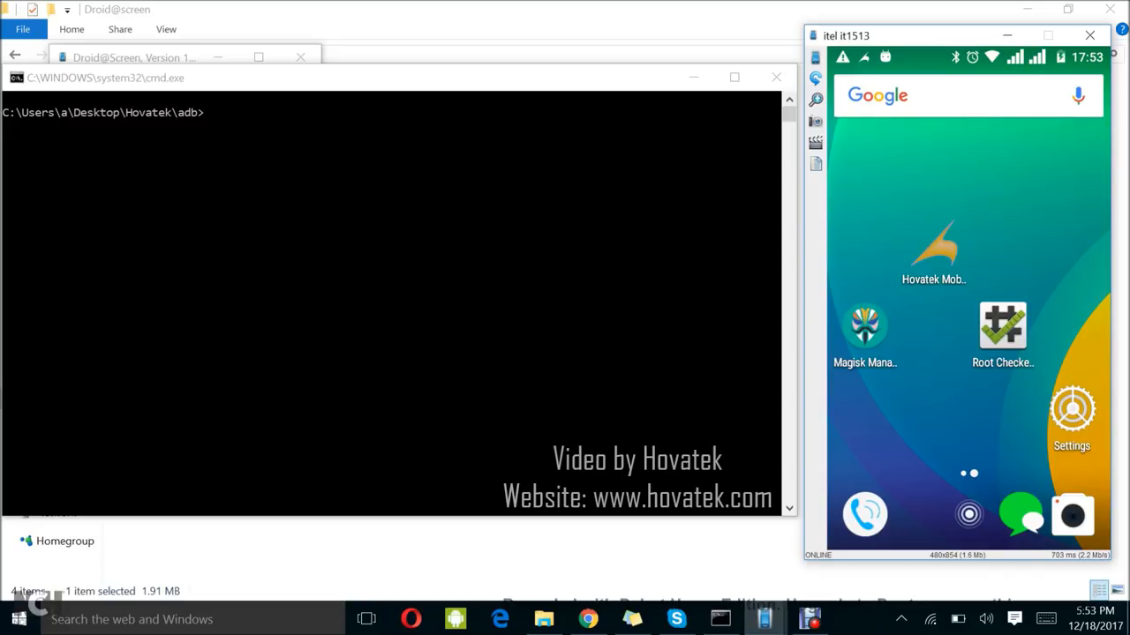
click(865, 326)
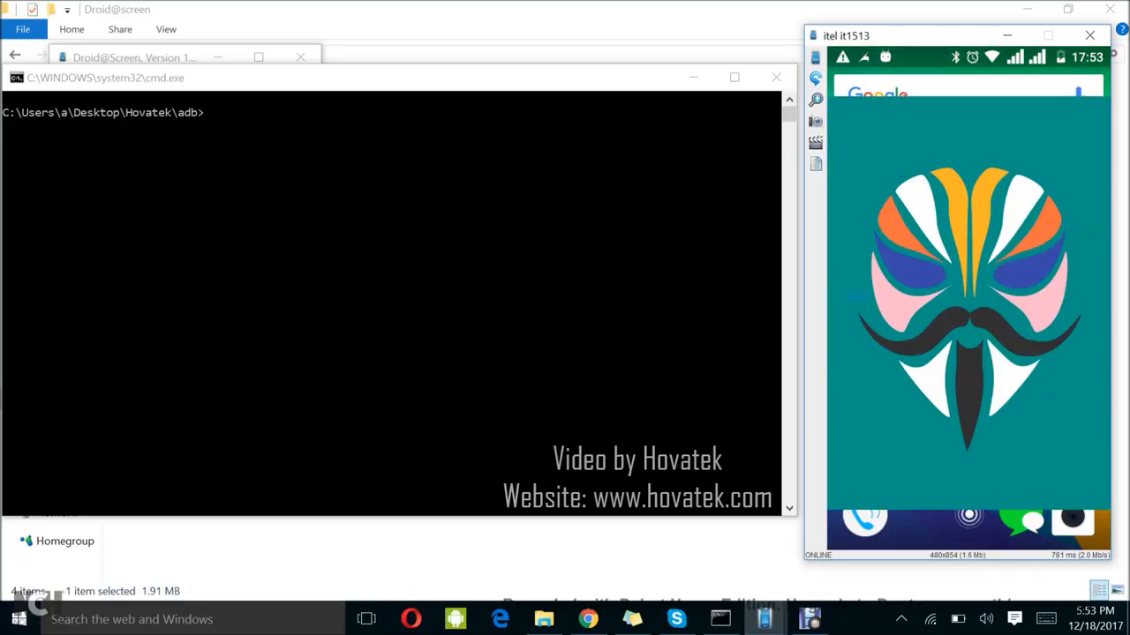
click(967, 420)
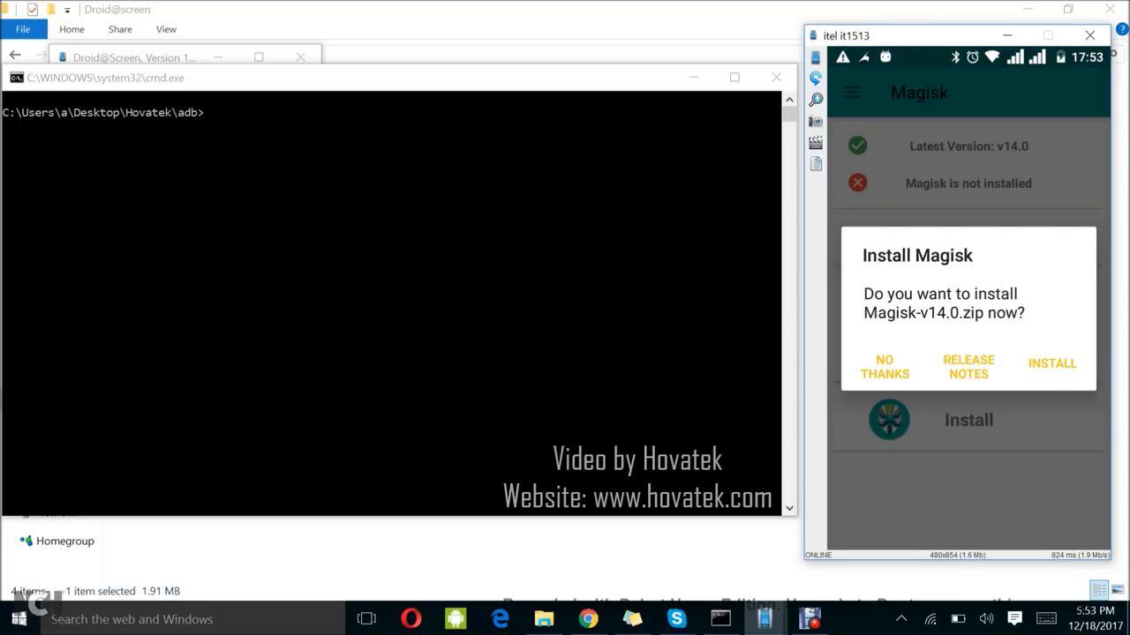
click(884, 365)
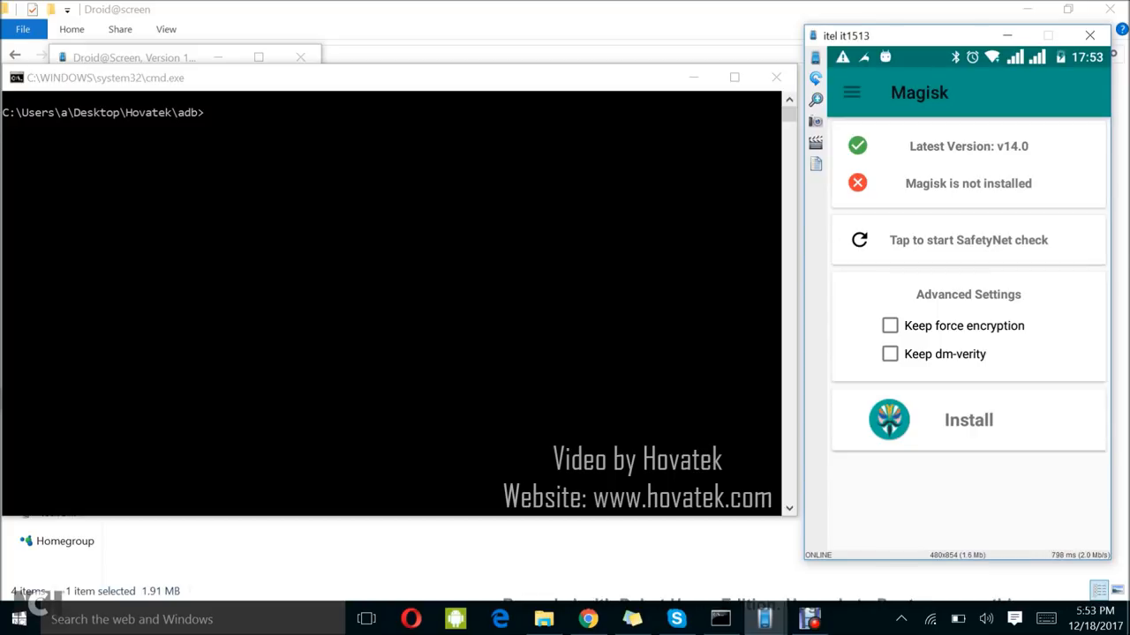
- In Magisk Manager Settings, review the Patched Boot Output Format option
click(851, 92)
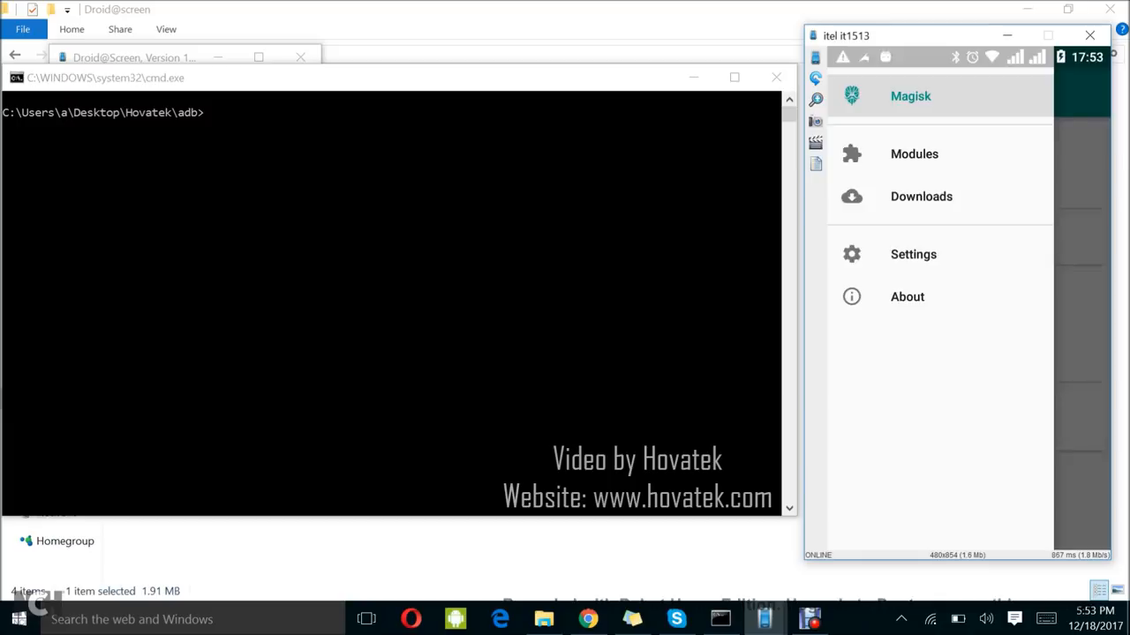
click(914, 254)
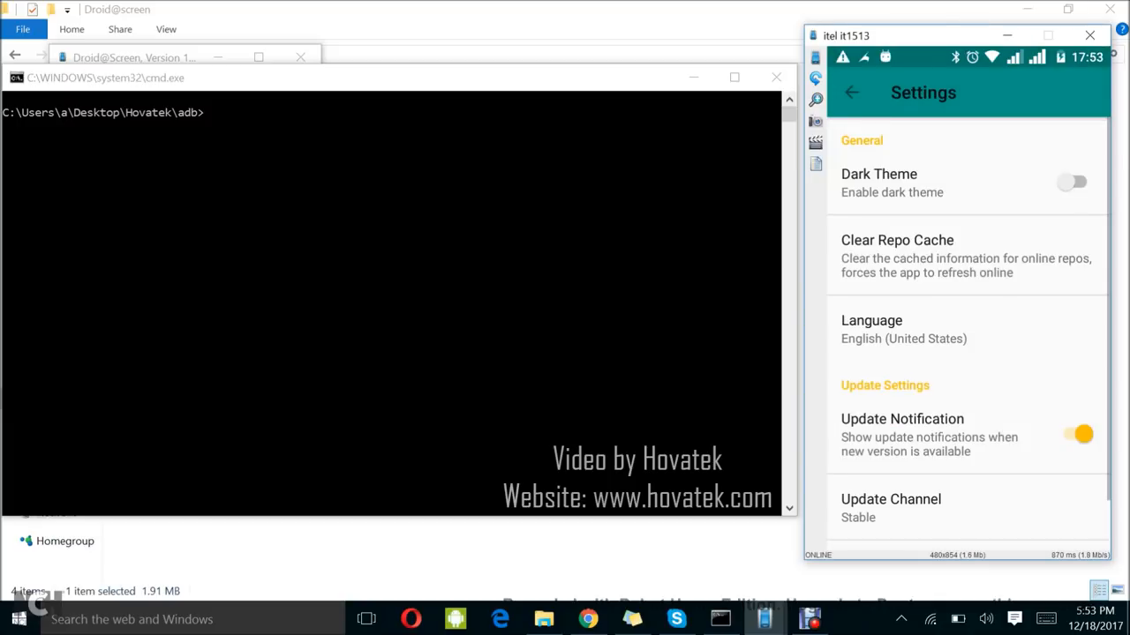
scroll(down, 3)
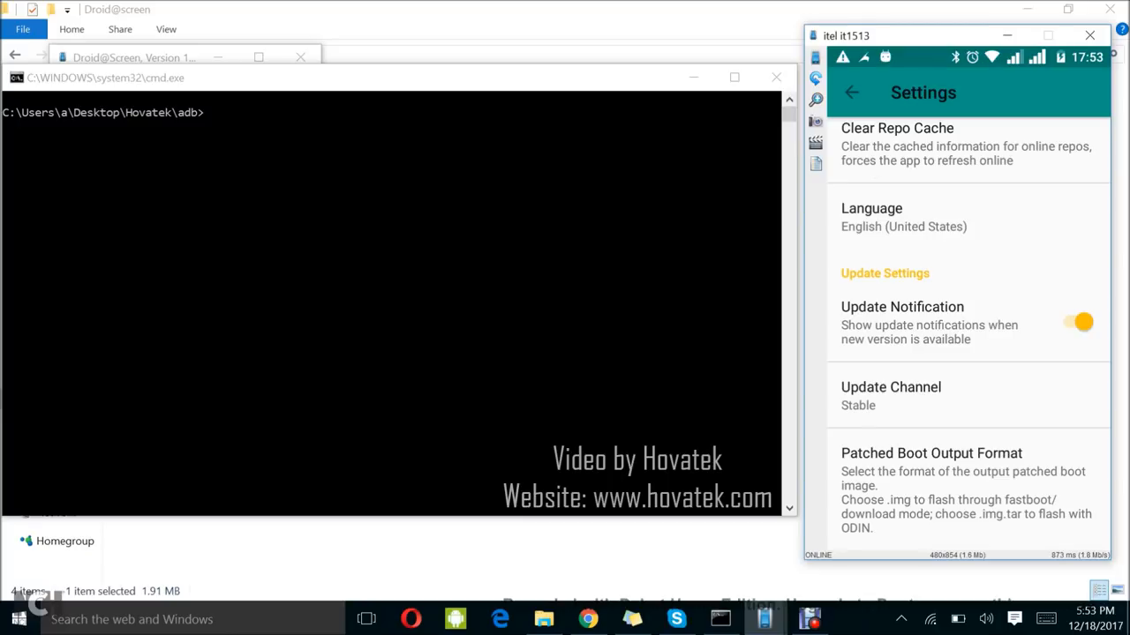
click(932, 452)
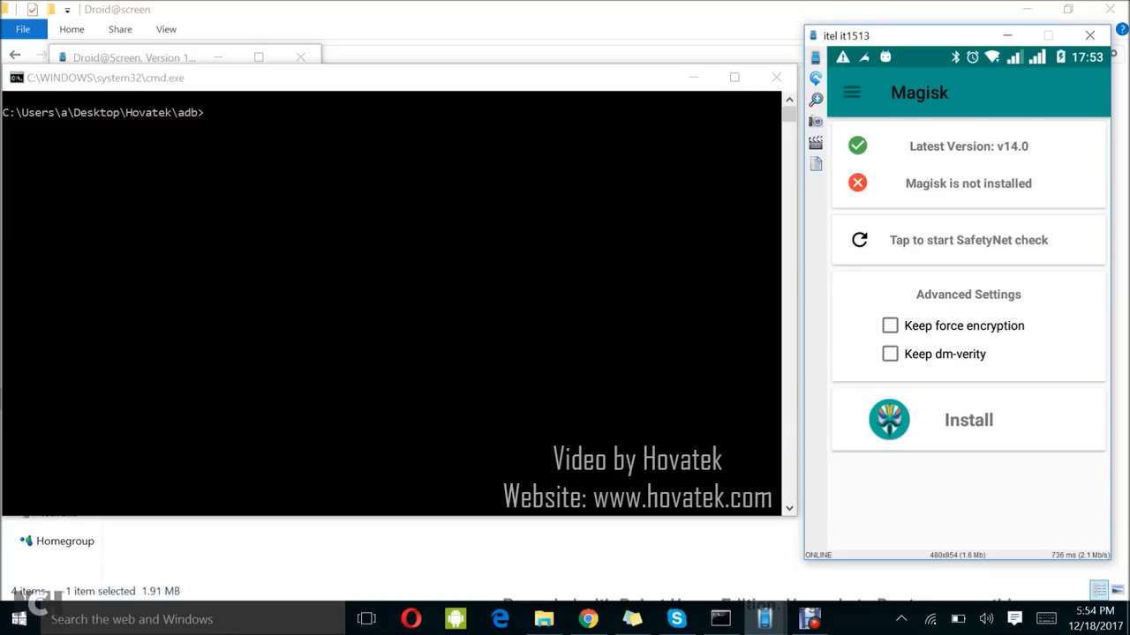
- Start Install > Patch Boot Image File and browse Internal Storage via File Explorer for the stock boot image
click(967, 420)
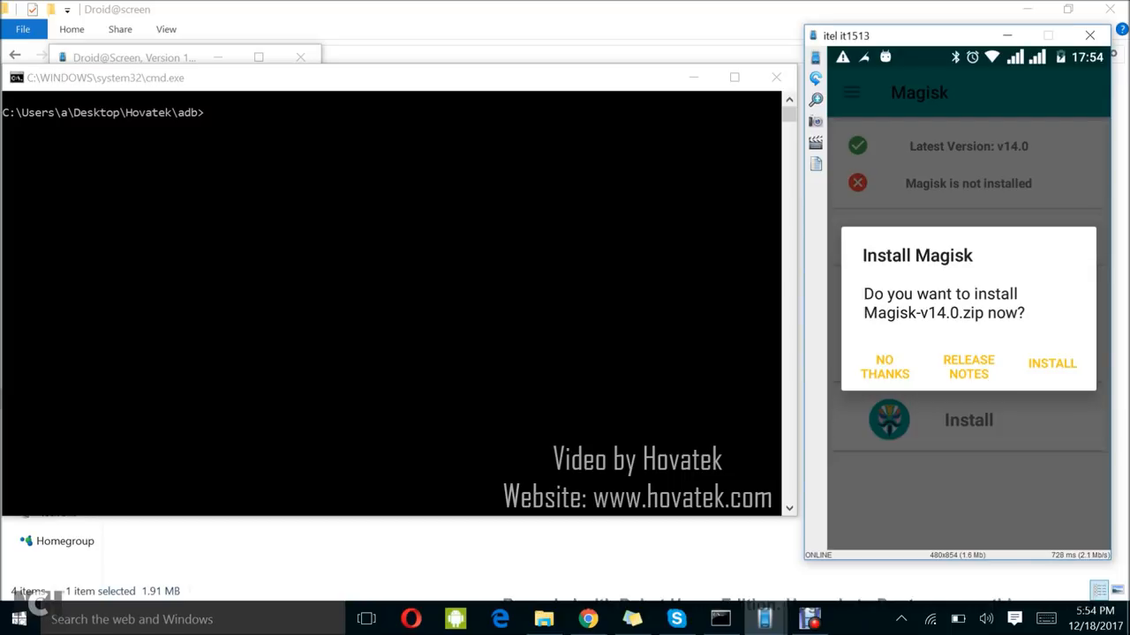
click(1052, 363)
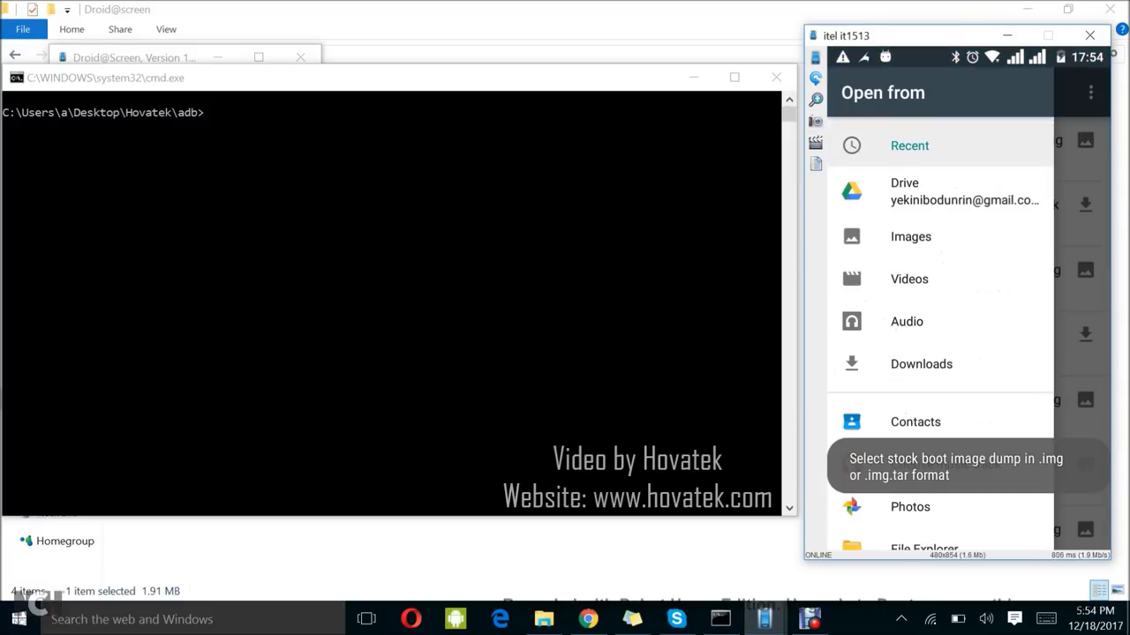
scroll(down, 3)
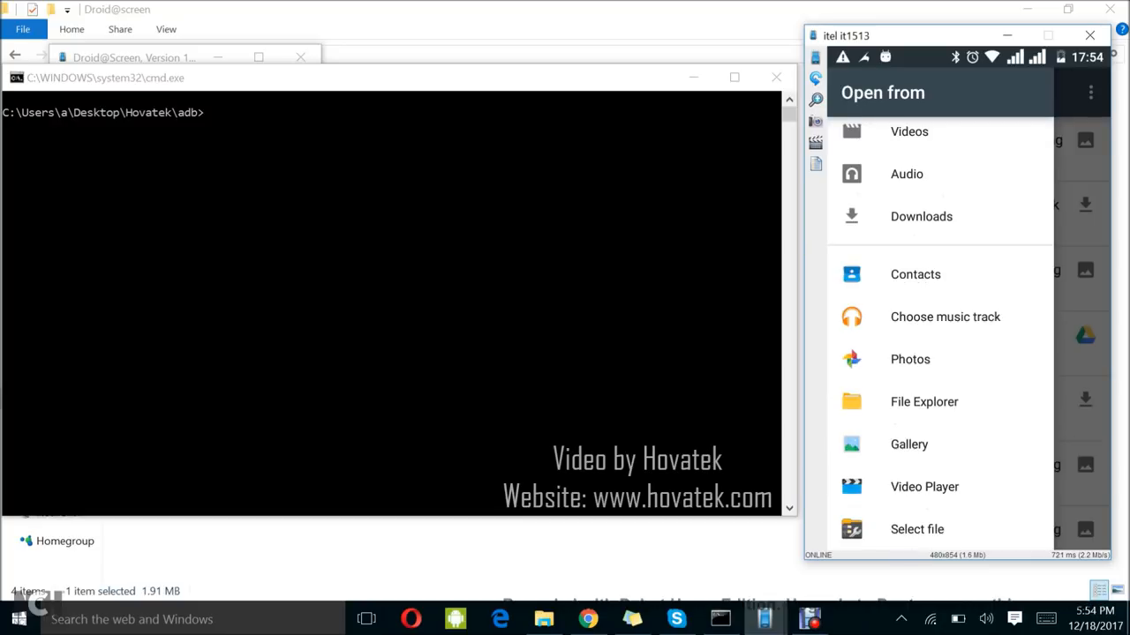
click(925, 402)
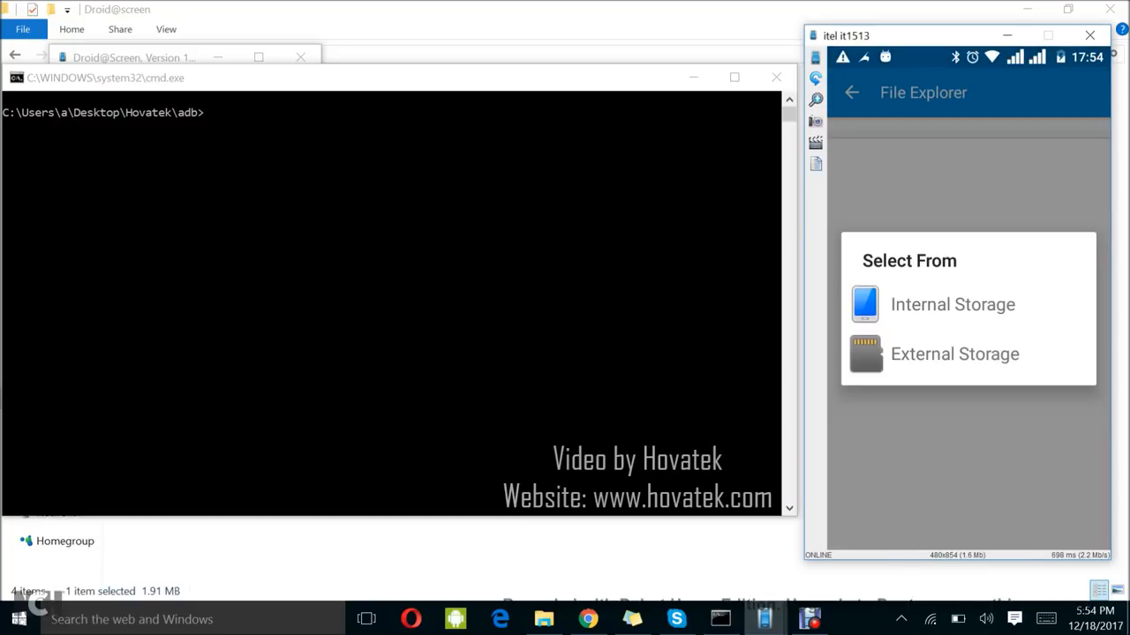
click(953, 303)
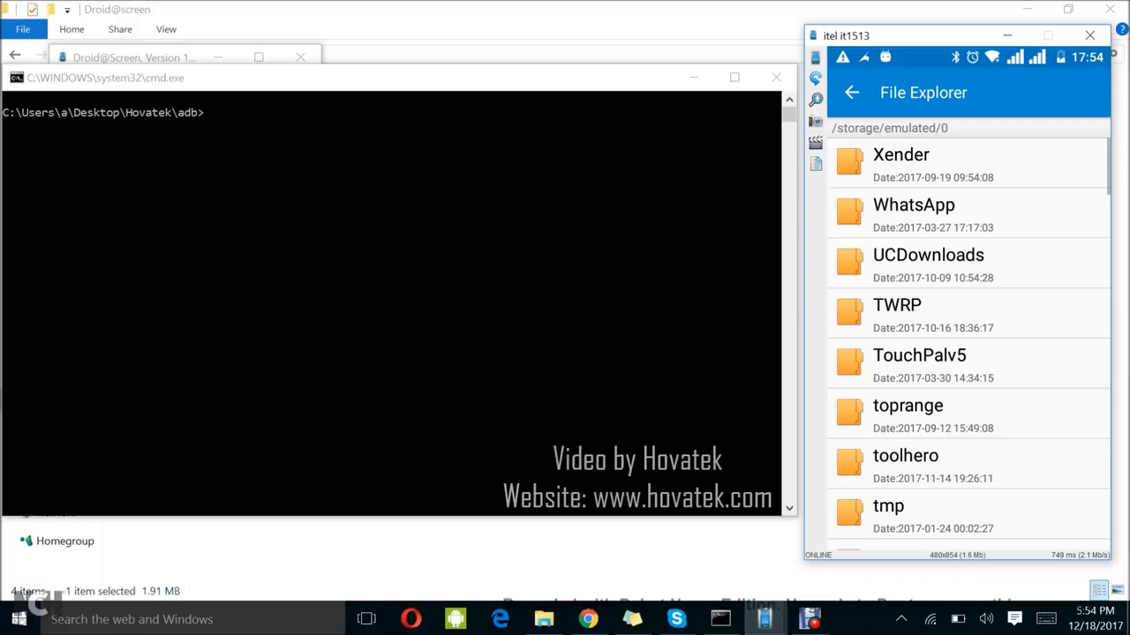
scroll(down, 3)
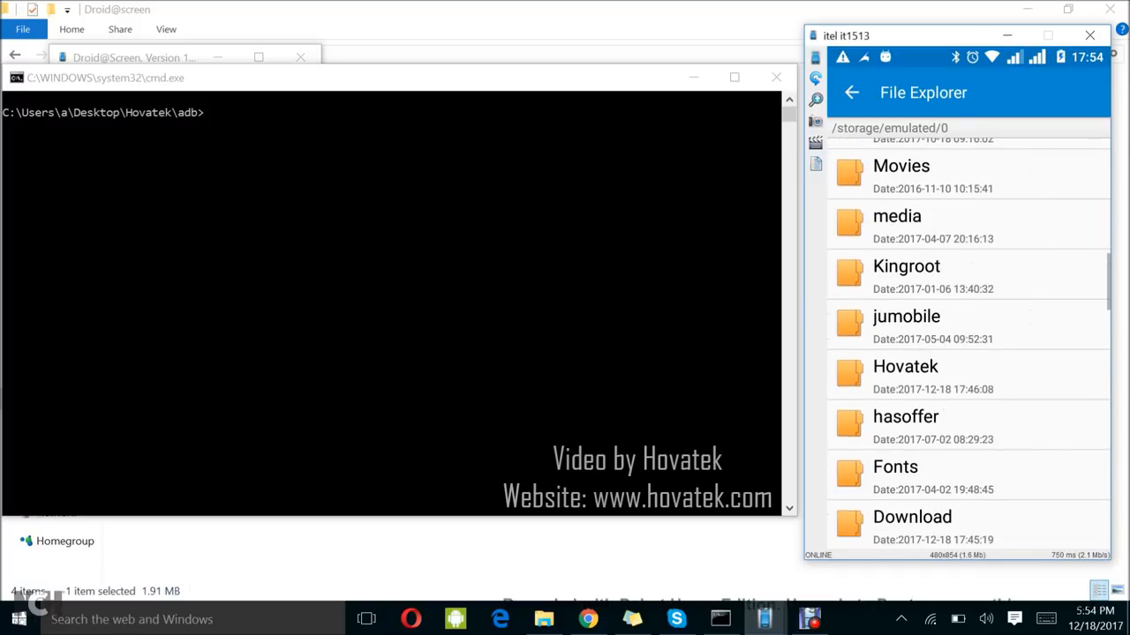
scroll(down, 3)
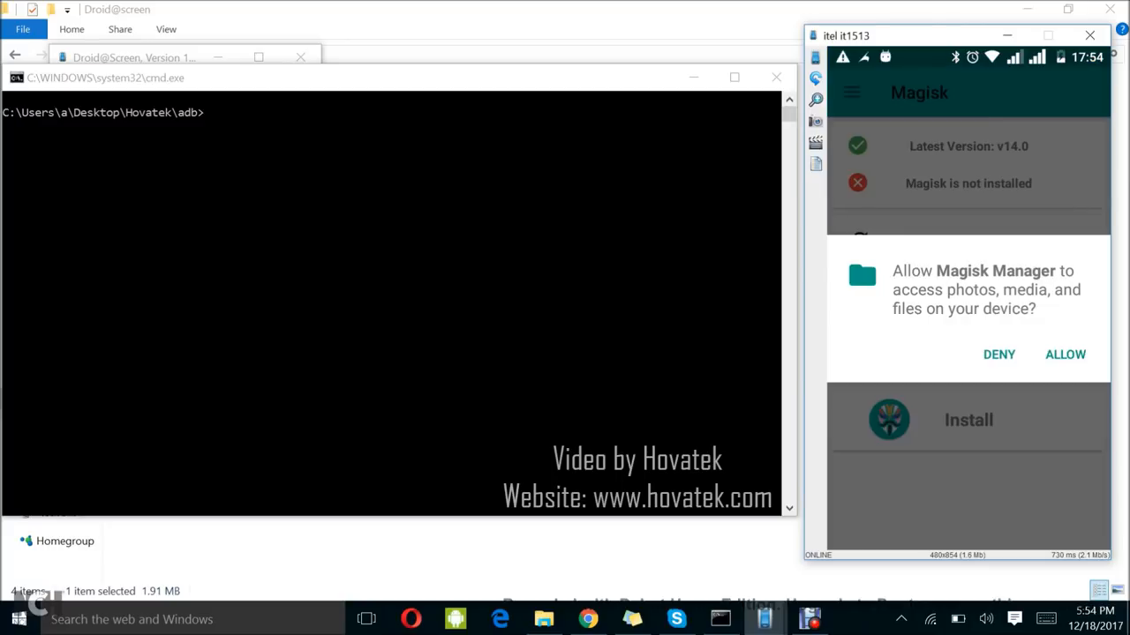
- Allow storage access so Magisk patches the boot image to patched_boot.img
click(1065, 353)
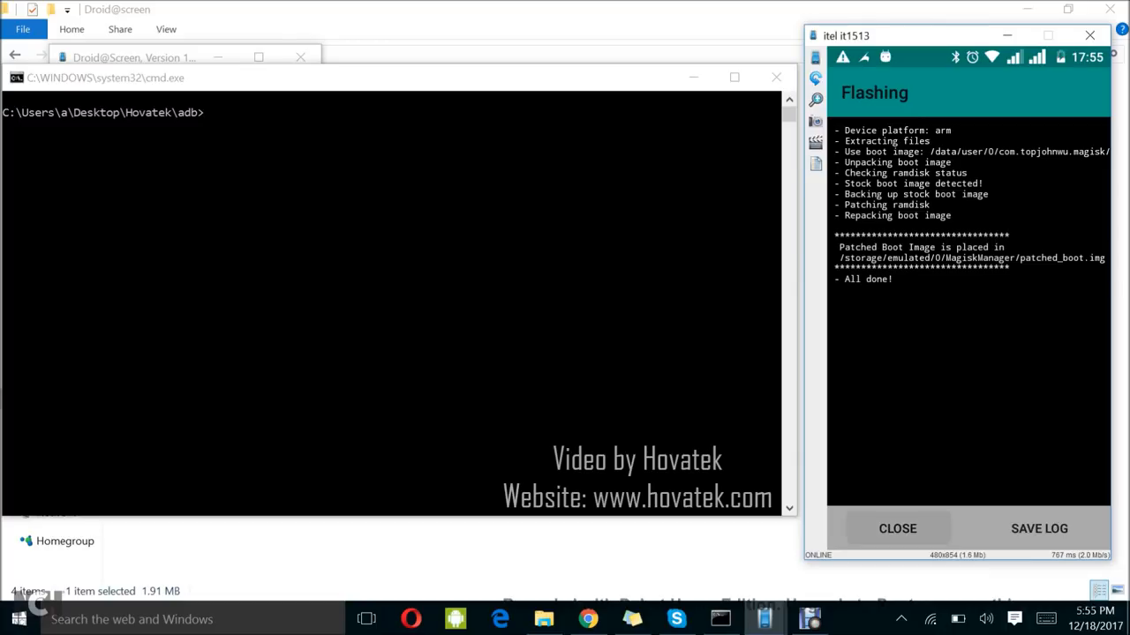
- Close the patching log and browse Internal Storage toward the MagiskManager folder
click(897, 528)
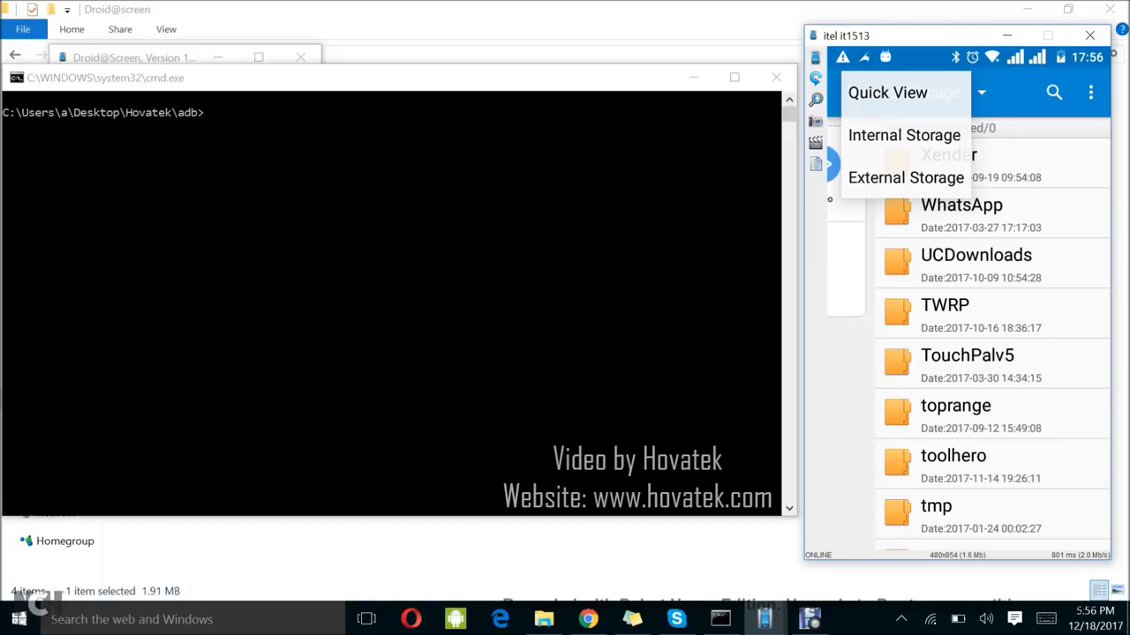
click(904, 134)
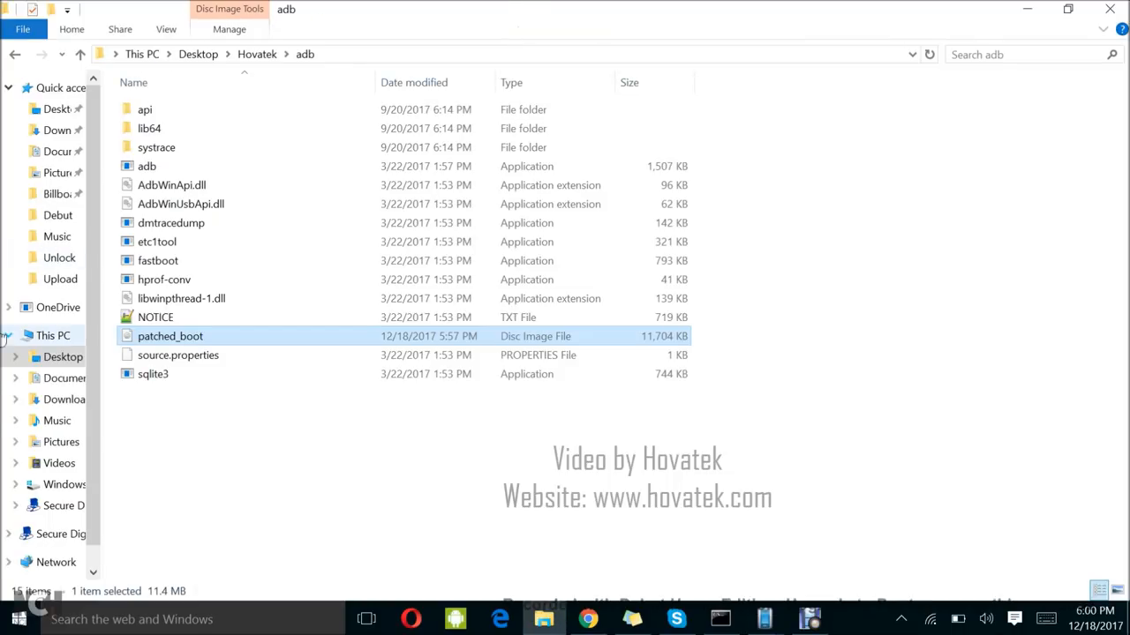
mouse_move(169, 335)
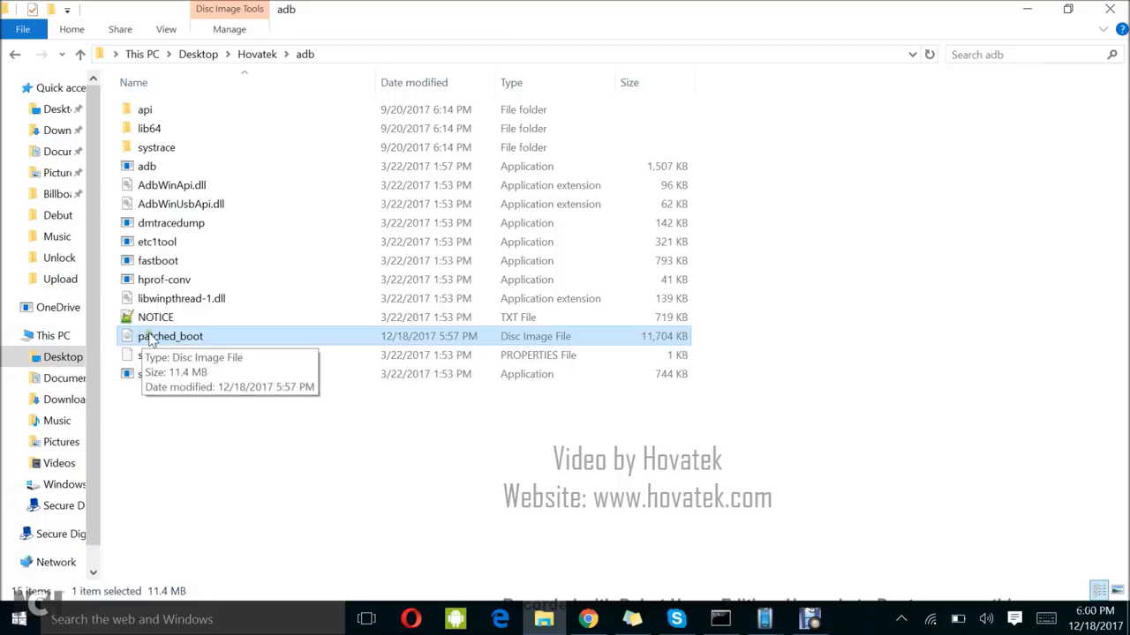
- Select the copied patched_boot image in the Hovatek adb folder to check it
click(283, 445)
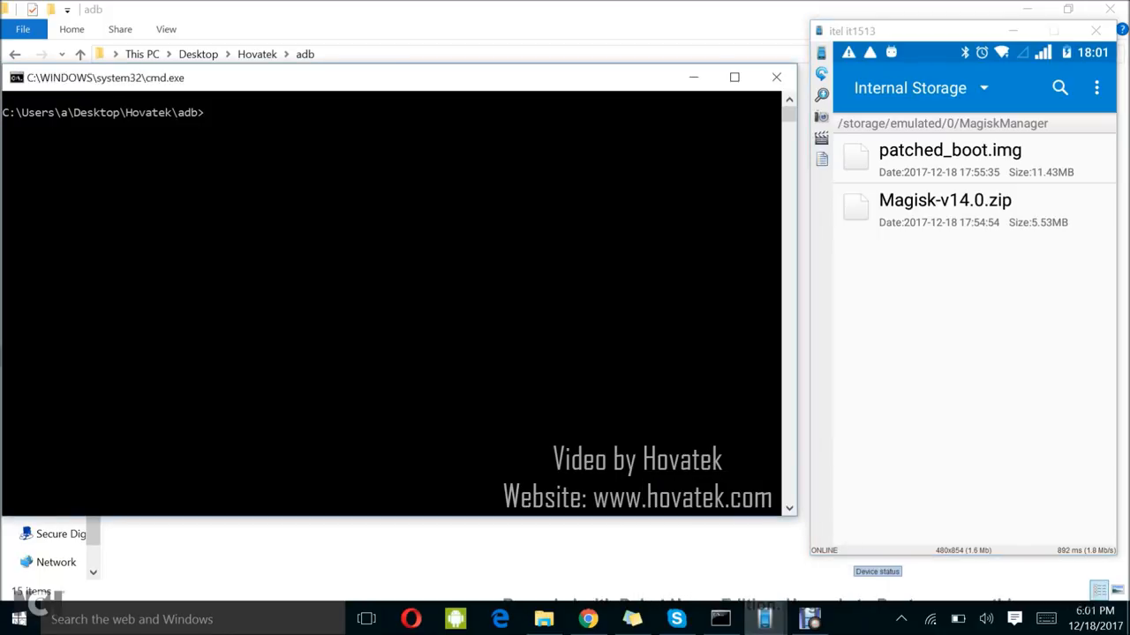
- Run 'adb devices' to list the attached phone
text(a)
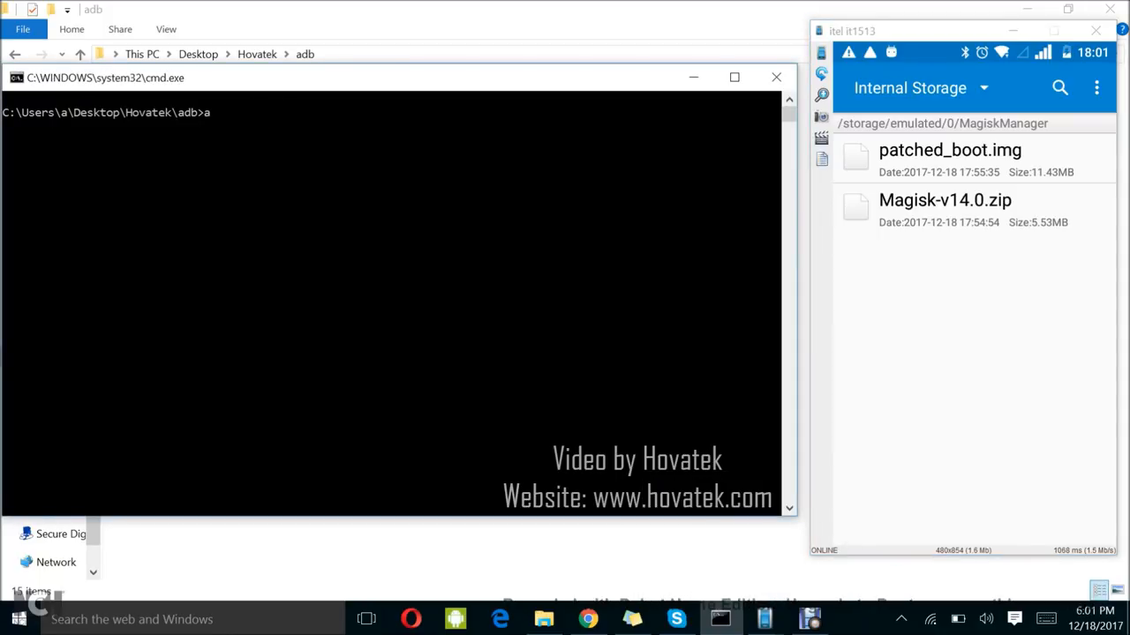
text(db devices)
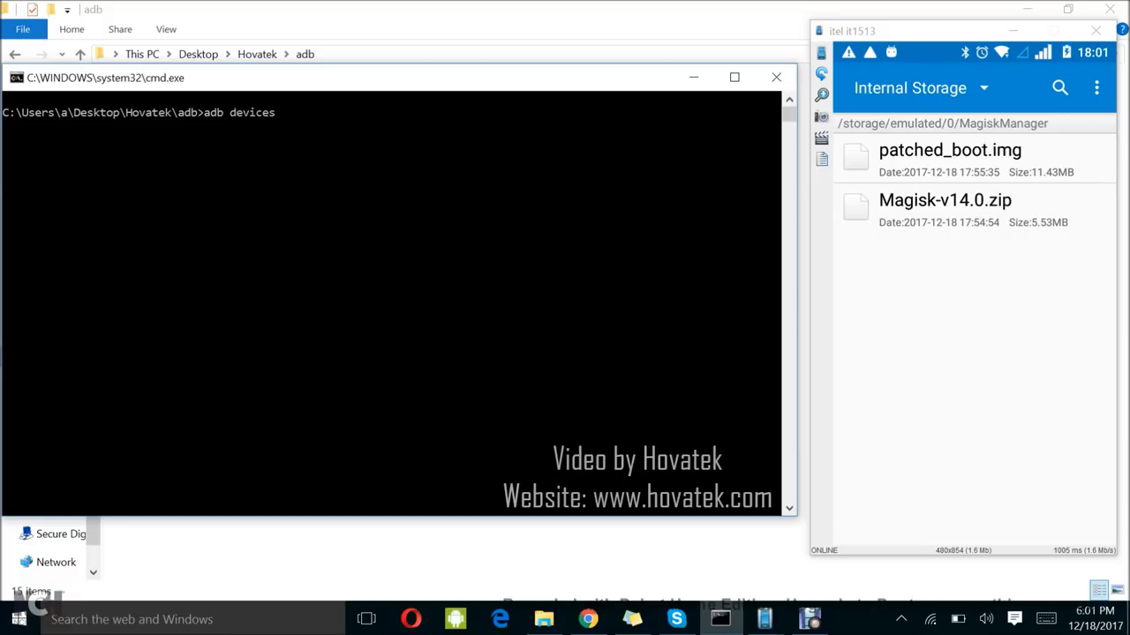
key(enter)
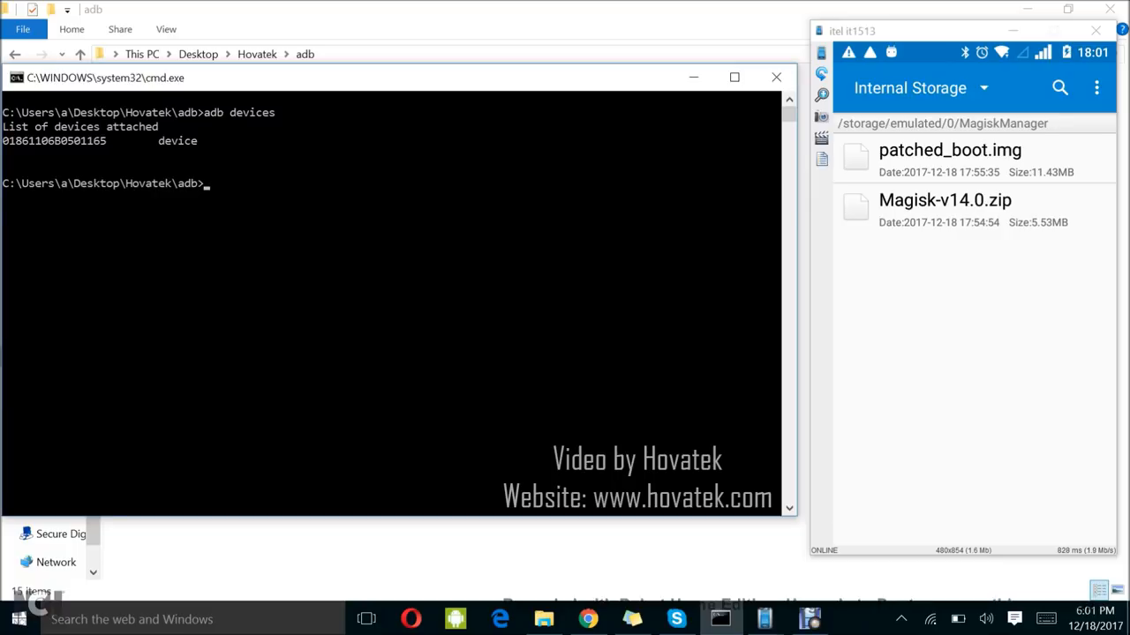
- Run 'adb reboot-bootloader' to restart the phone into its bootloader
text(adb)
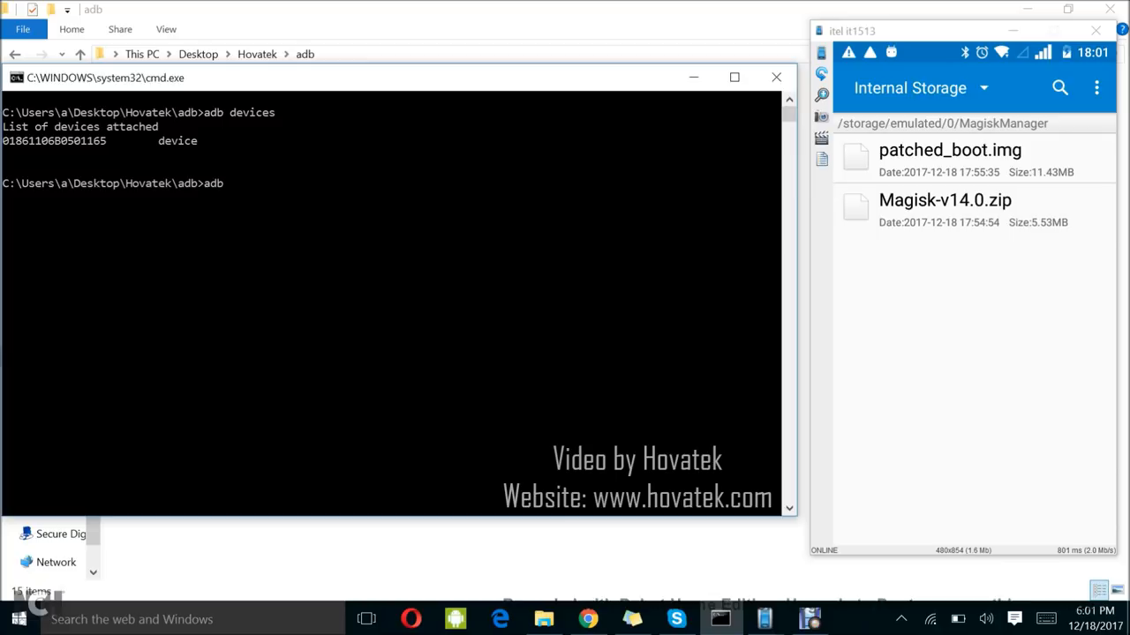
text(reboot)
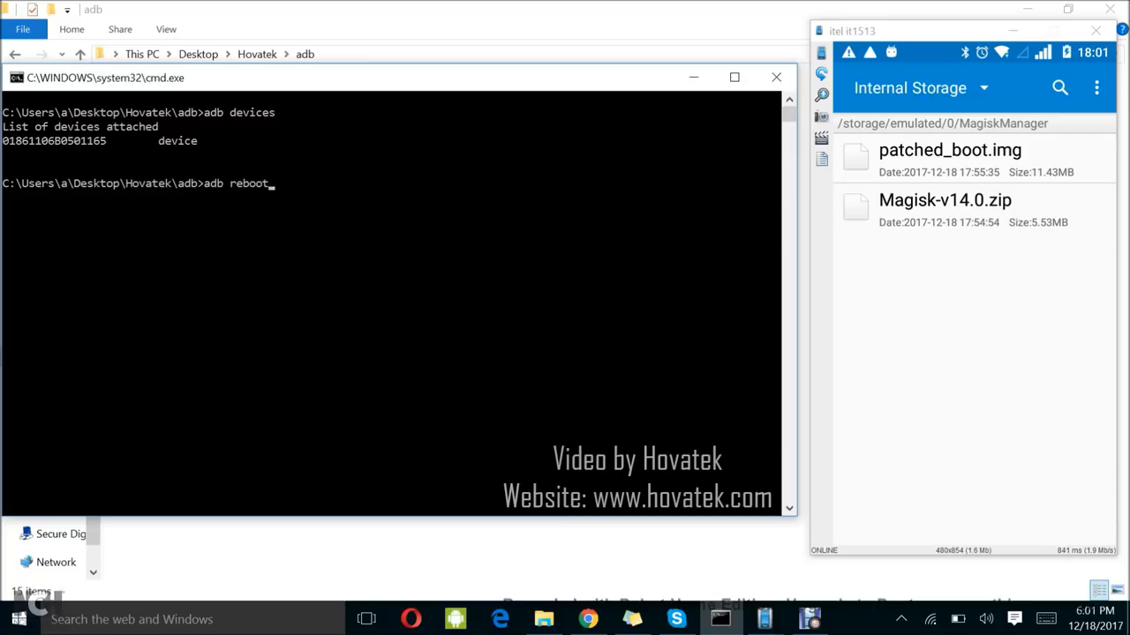
text(-bootl)
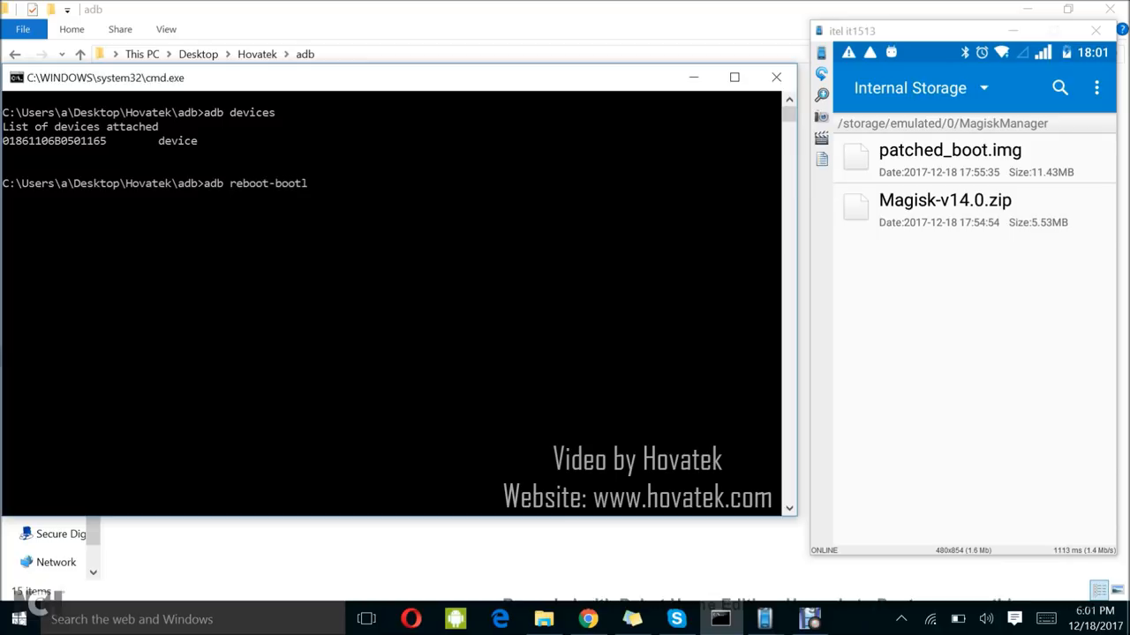
text(oader)
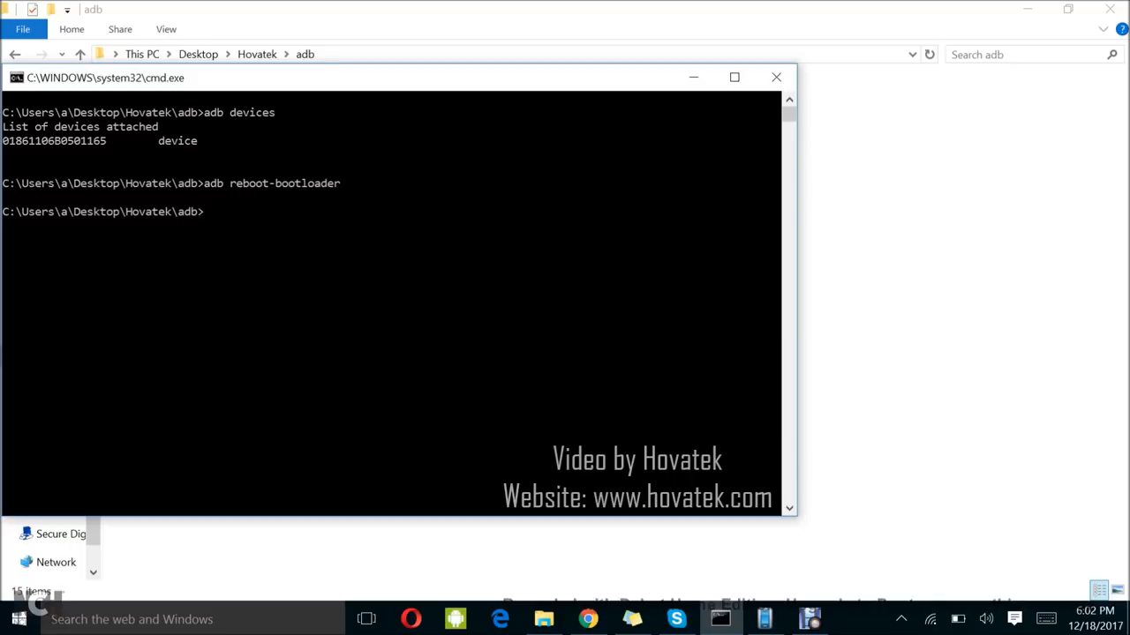
- Run 'fastboot devices' to confirm the phone is detected in fastboot mode
text(fast)
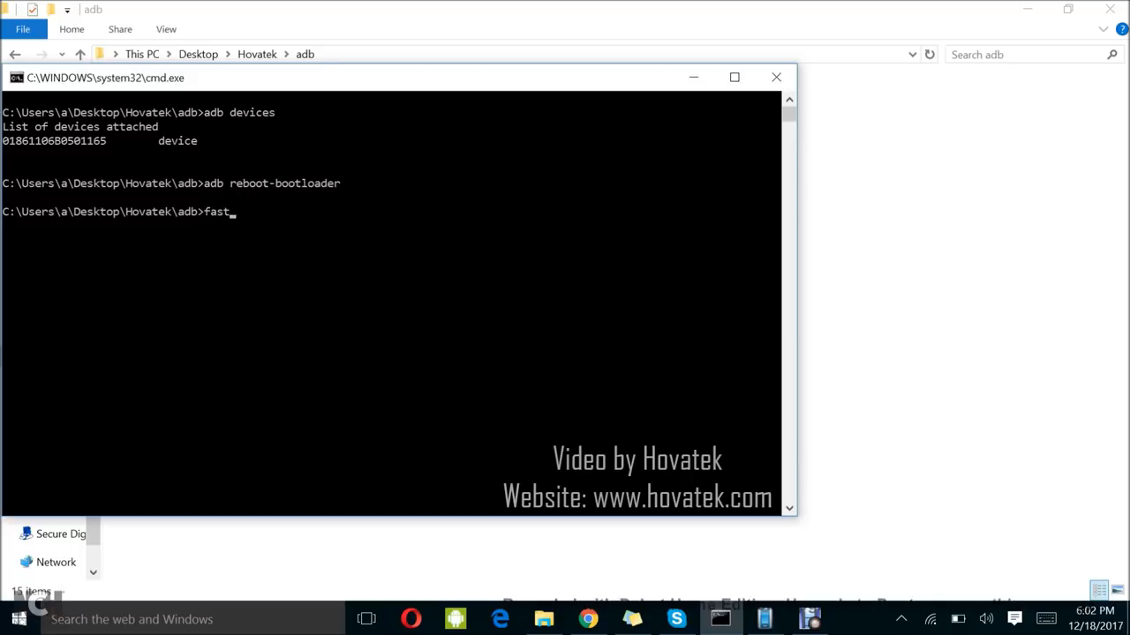
text(boot devices)
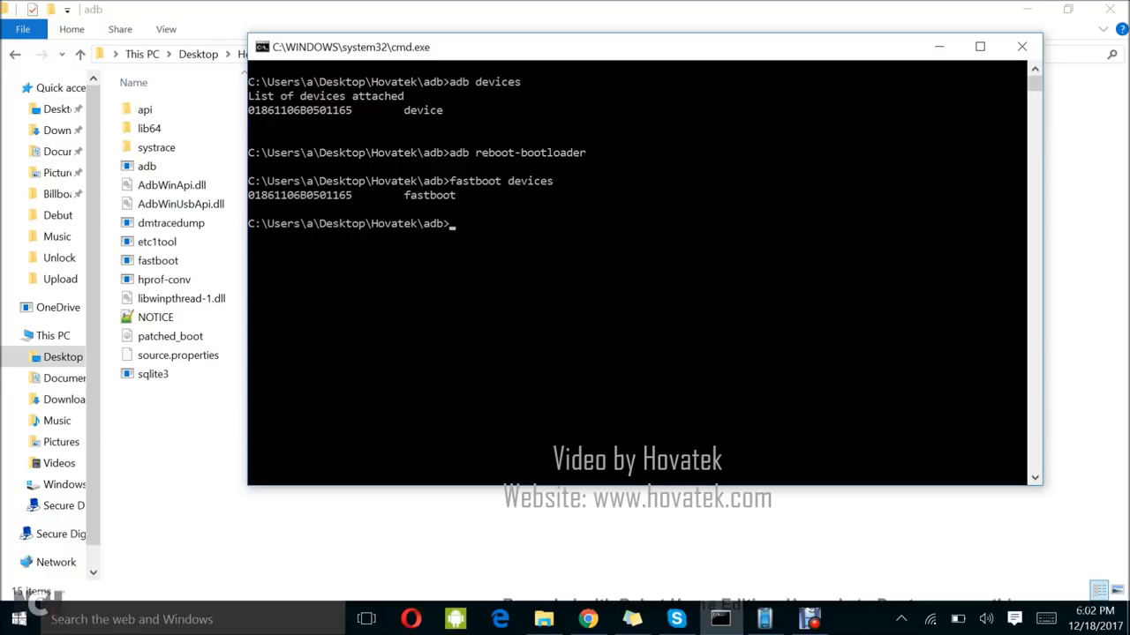
- Run 'fastboot getvar unlocked' to query the bootloader unlock status
text(fastboot g)
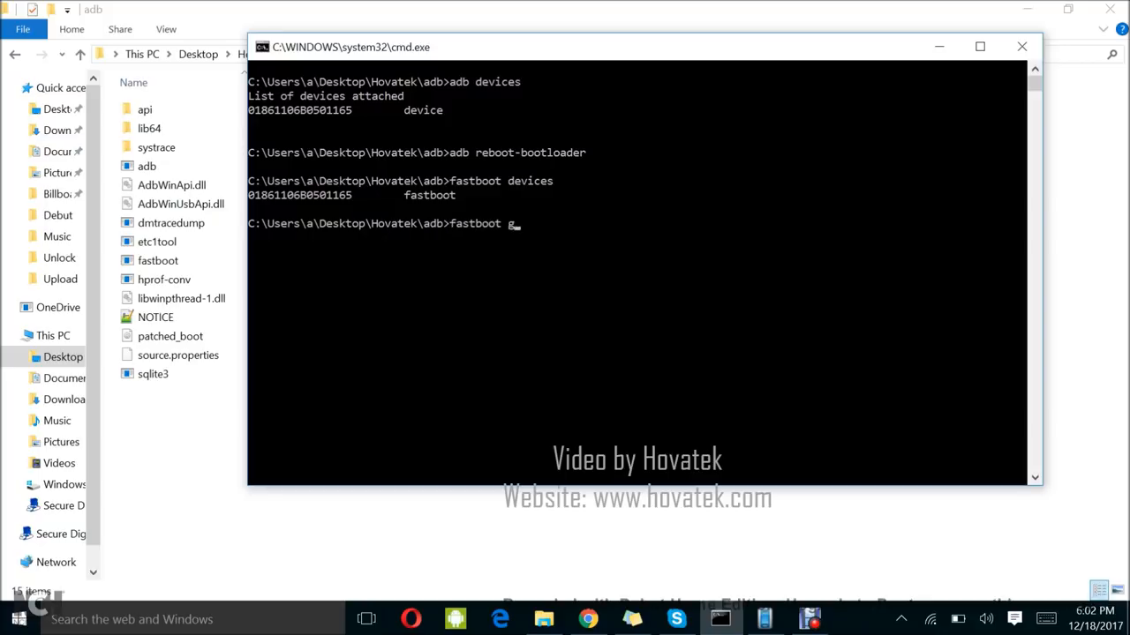
text(etvaru)
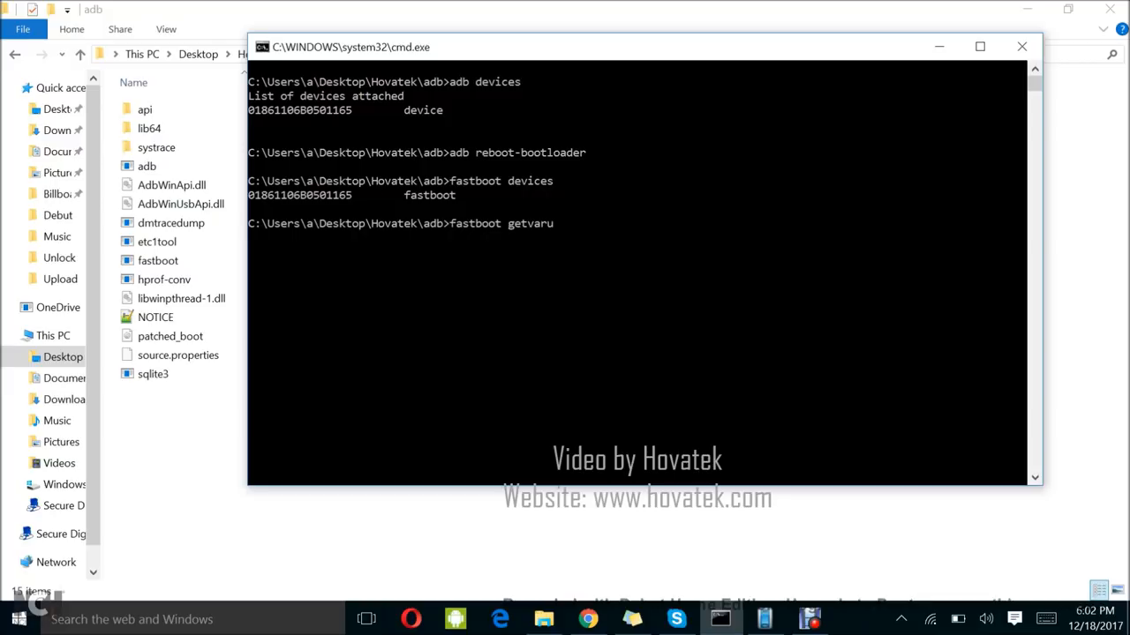
text(nlocked)
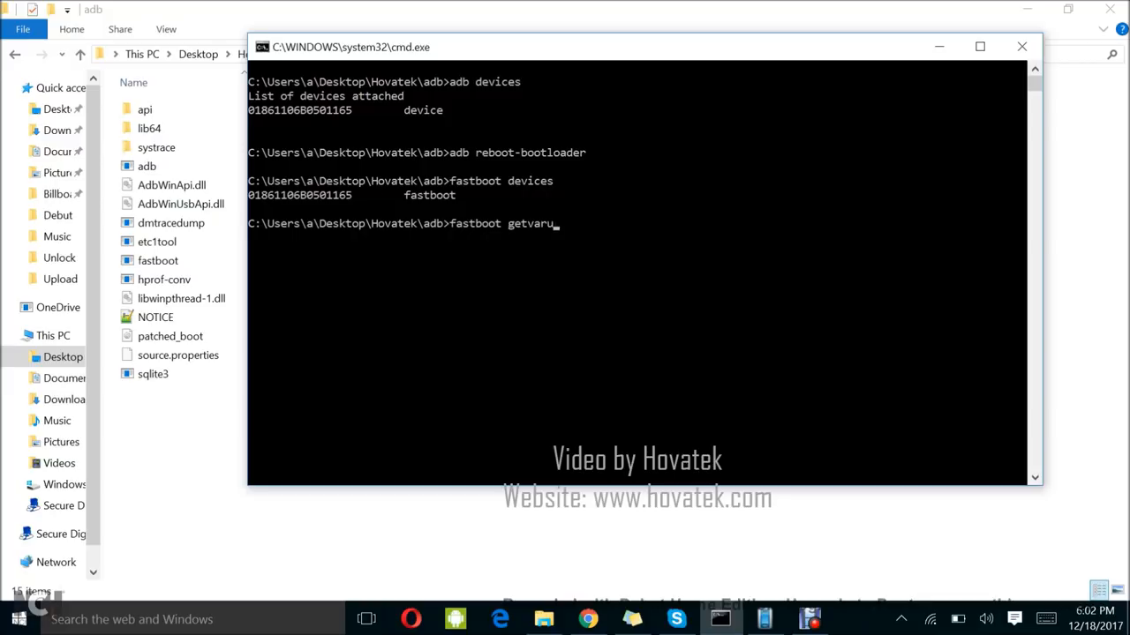
text(unlocked)
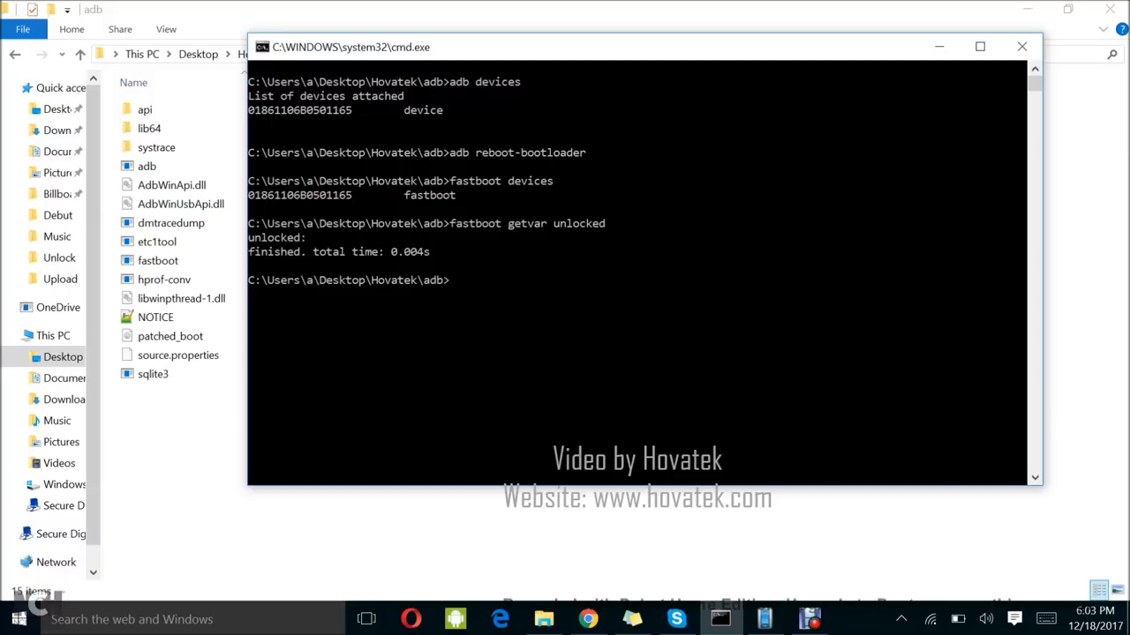
- Run 'fastboot flash boot patched_boot.img' to flash the boot partition
text(fastboot)
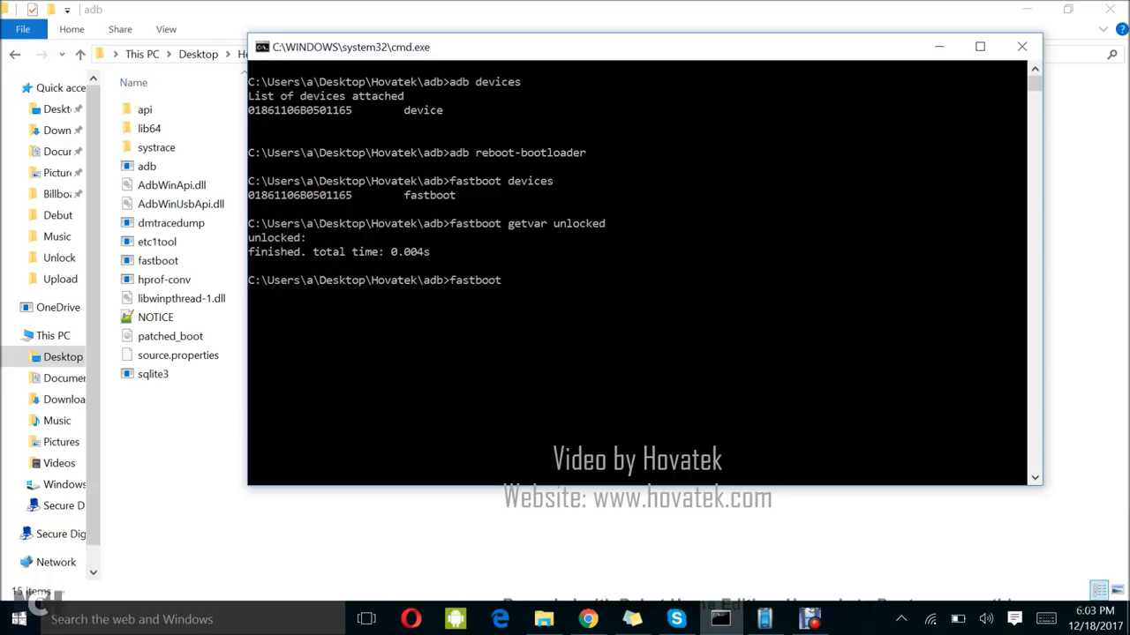
text(flash b)
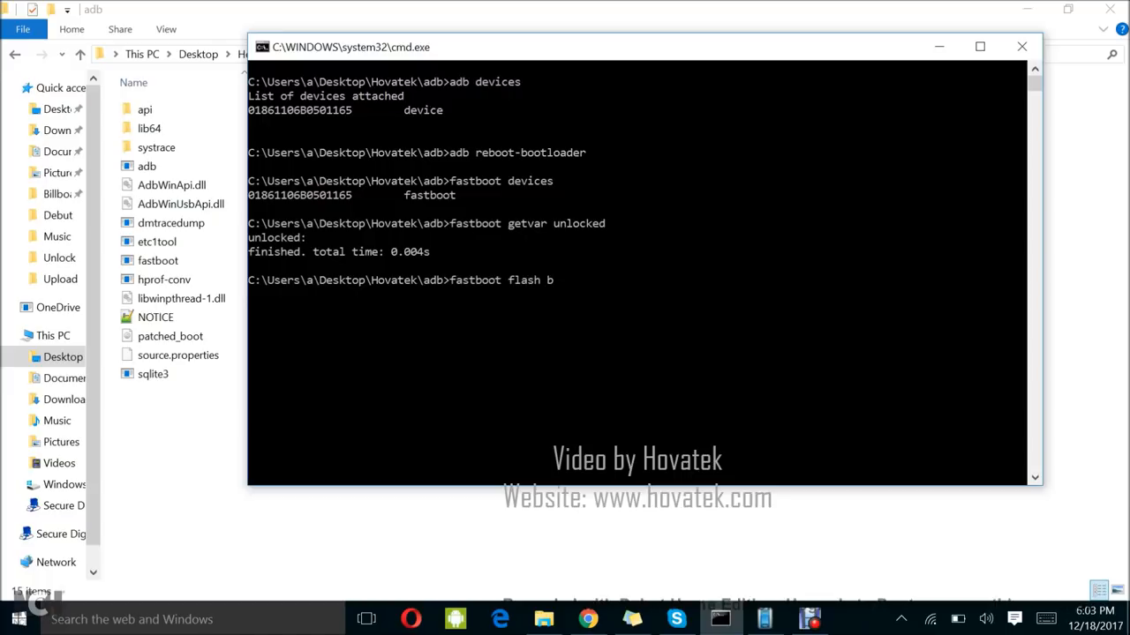
text(oot)
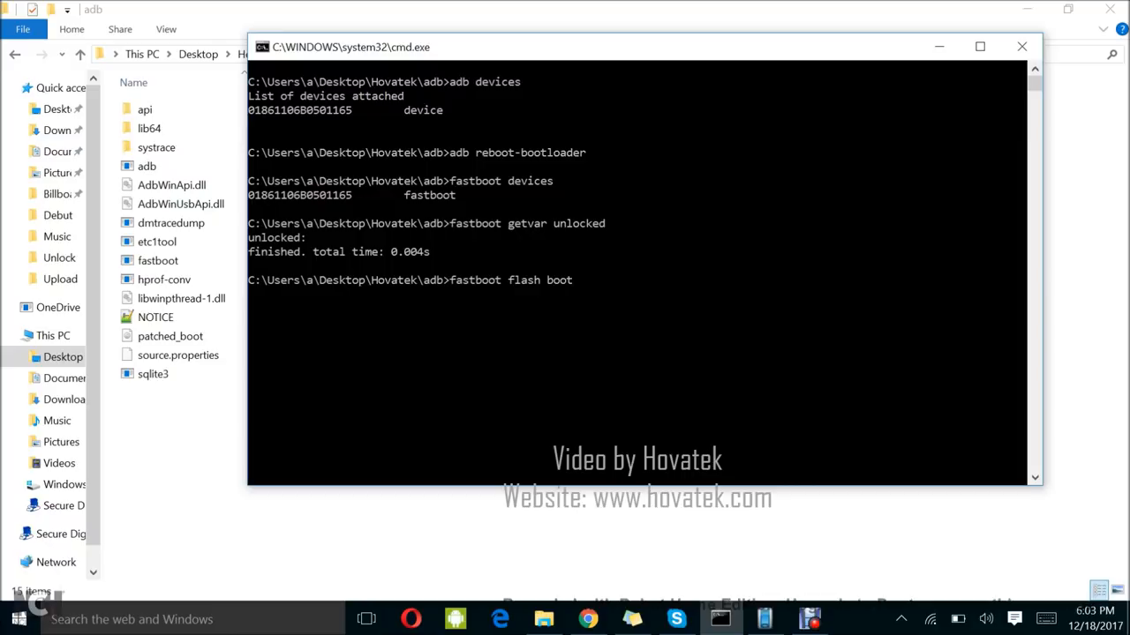
text(patched)
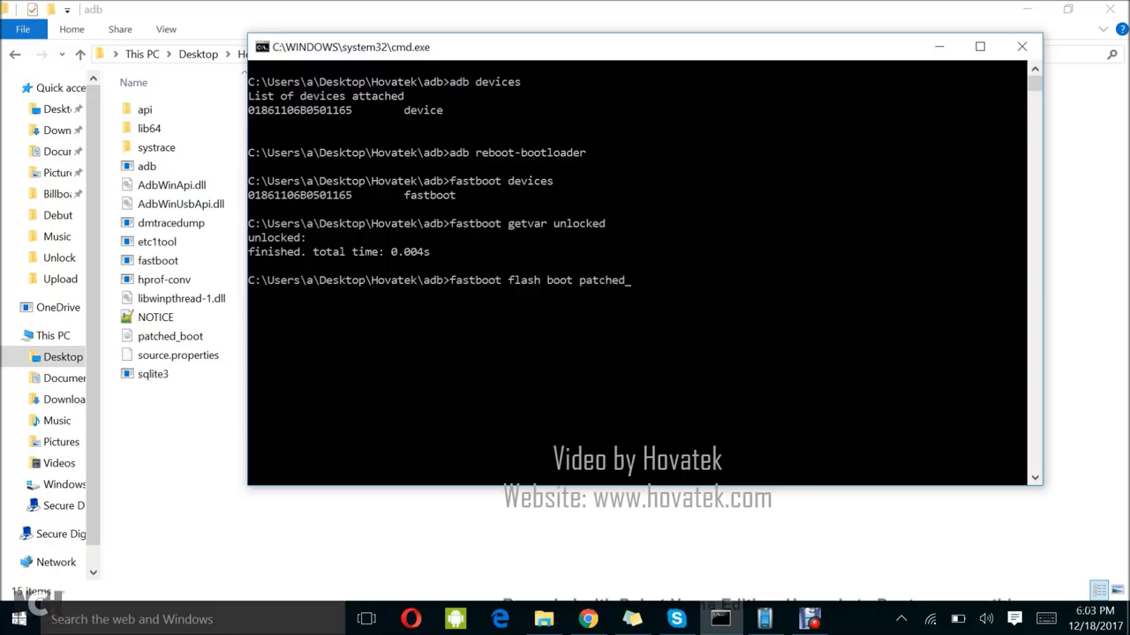
text(_boot)
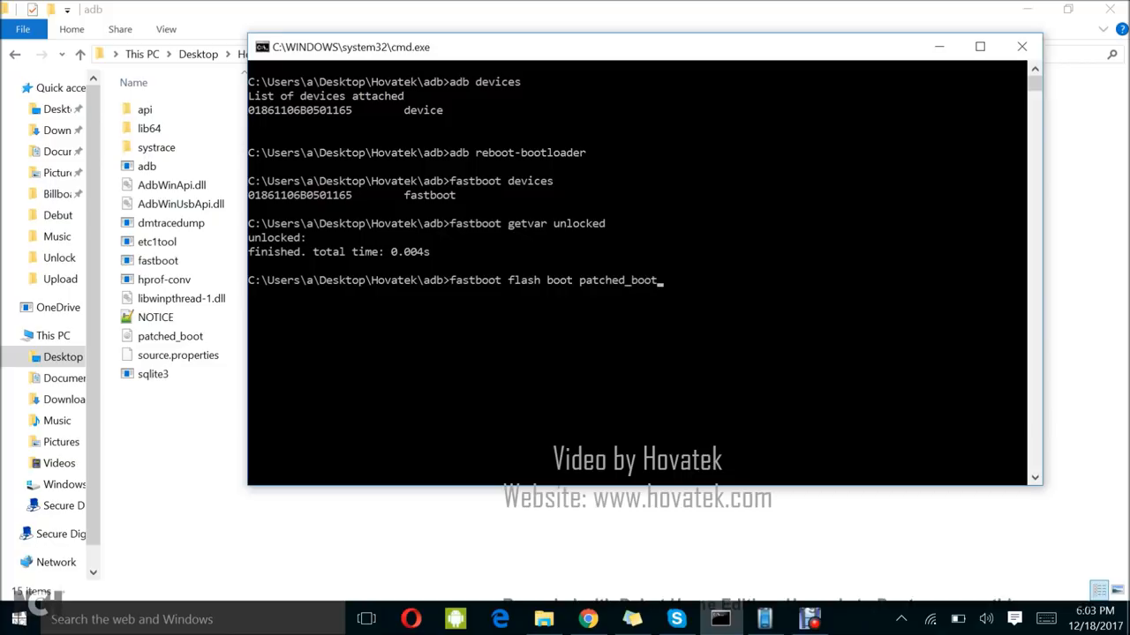
text(.img)
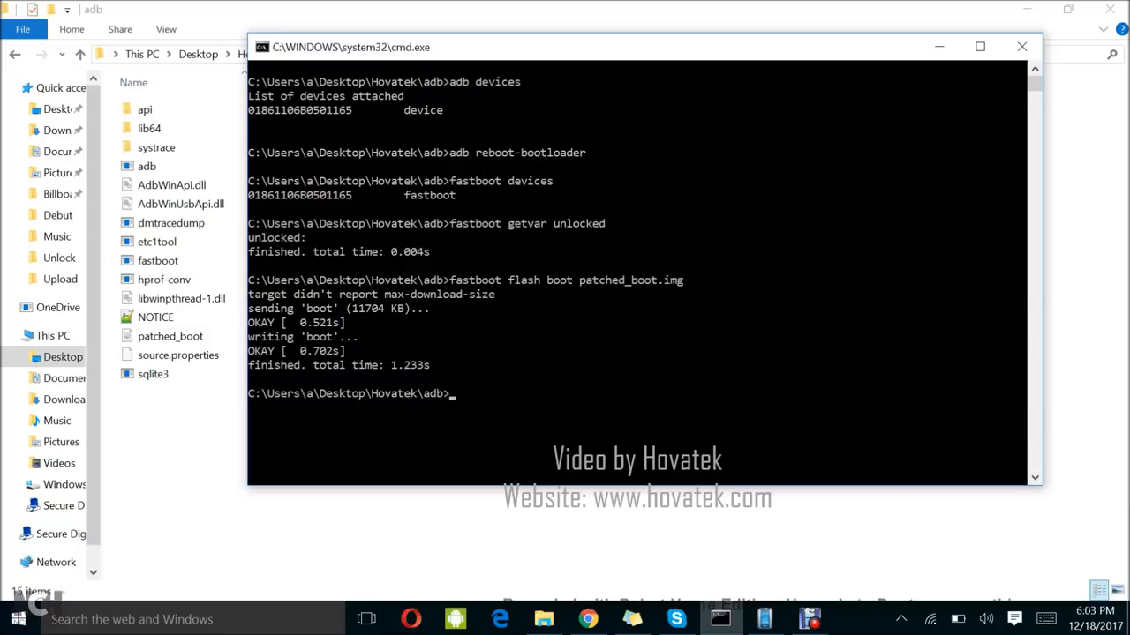
- Run 'fastboot reboot' to restart the phone out of fastboot mode
text(fastboot)
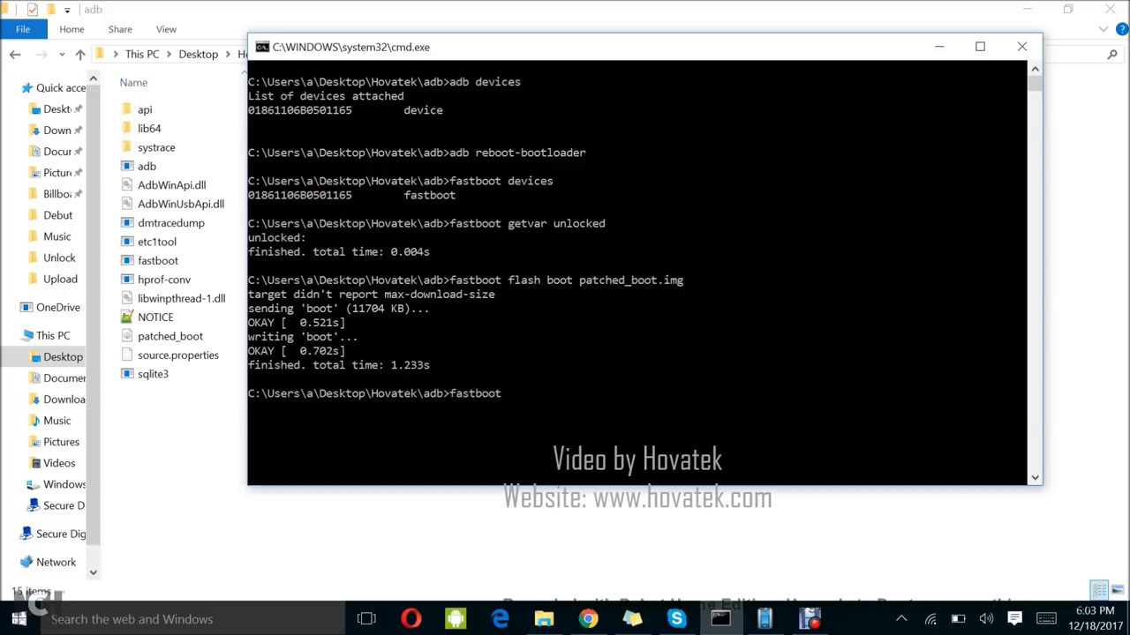
text(reboot)
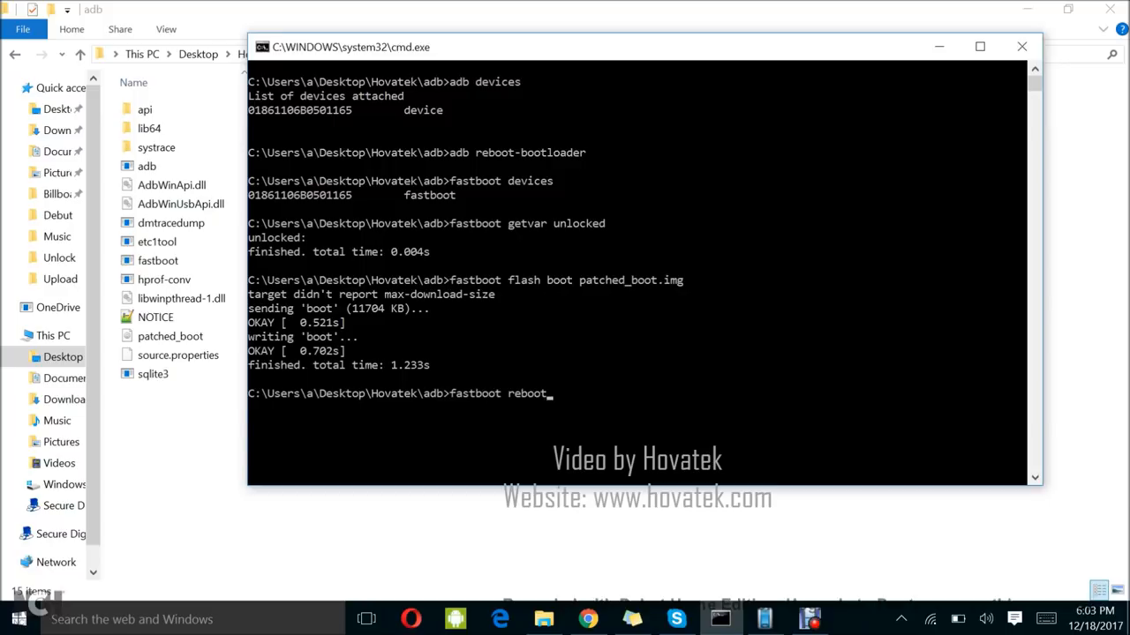
key(enter)
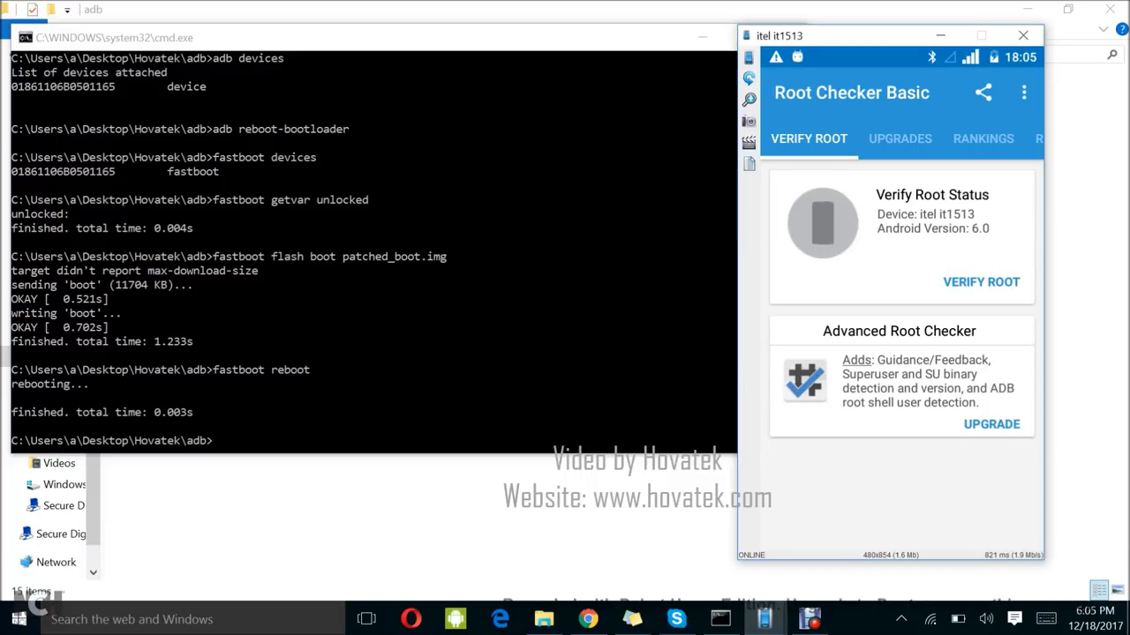
- Verify root in Root Checker Basic, granting the Link2SD and Root Checker Superuser requests
click(982, 283)
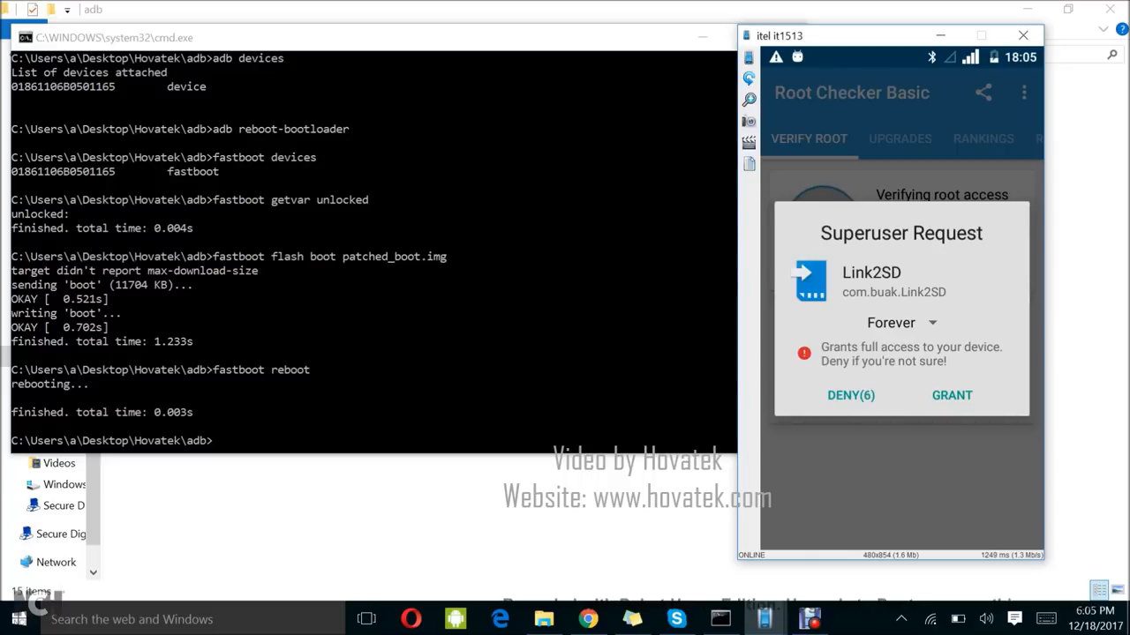
click(952, 395)
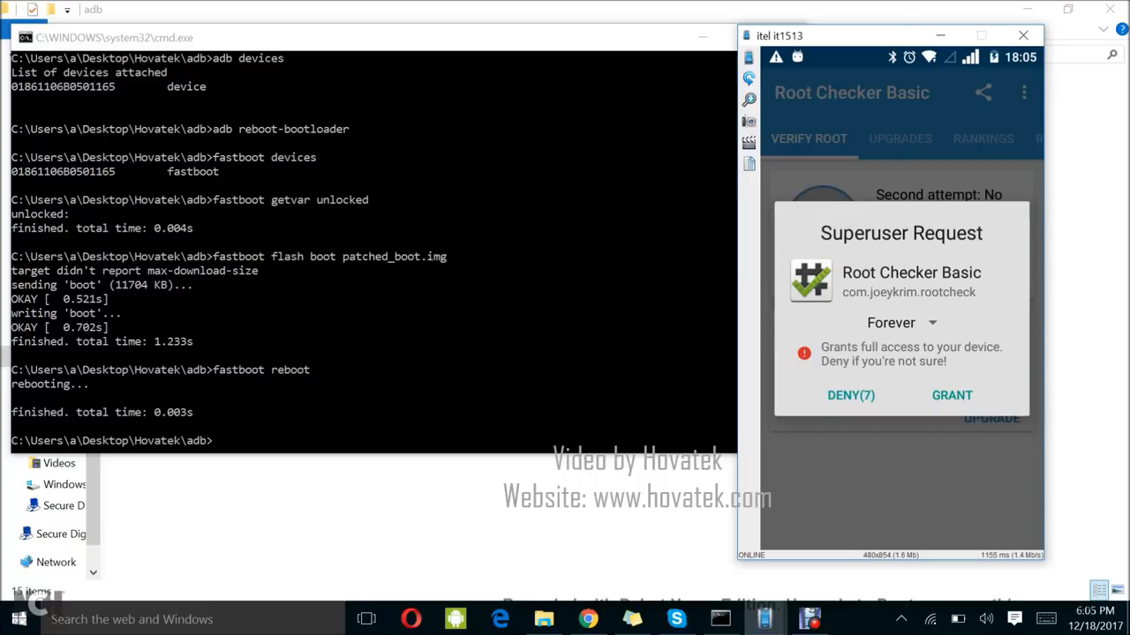
click(951, 395)
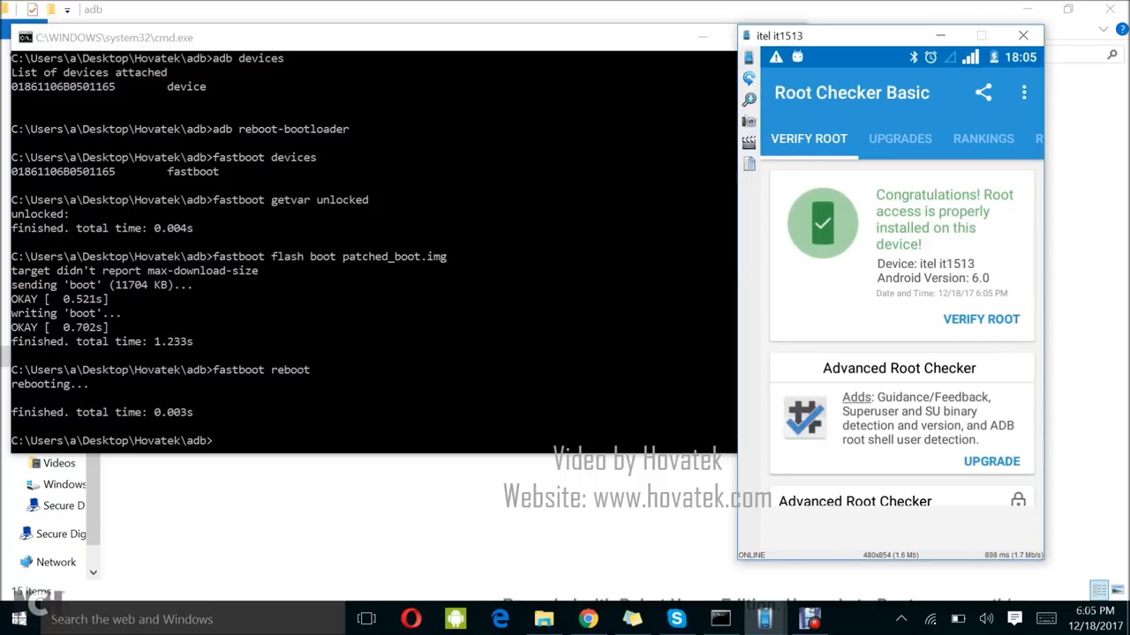